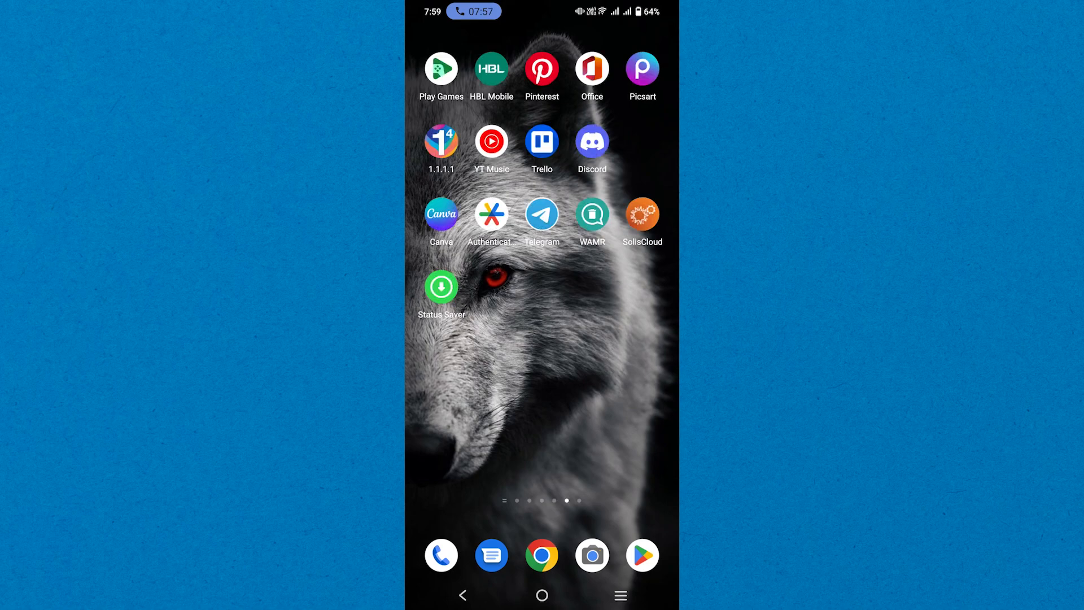
Launch Discord from the Android home screen to its direct messages list.
left_click(590, 142)
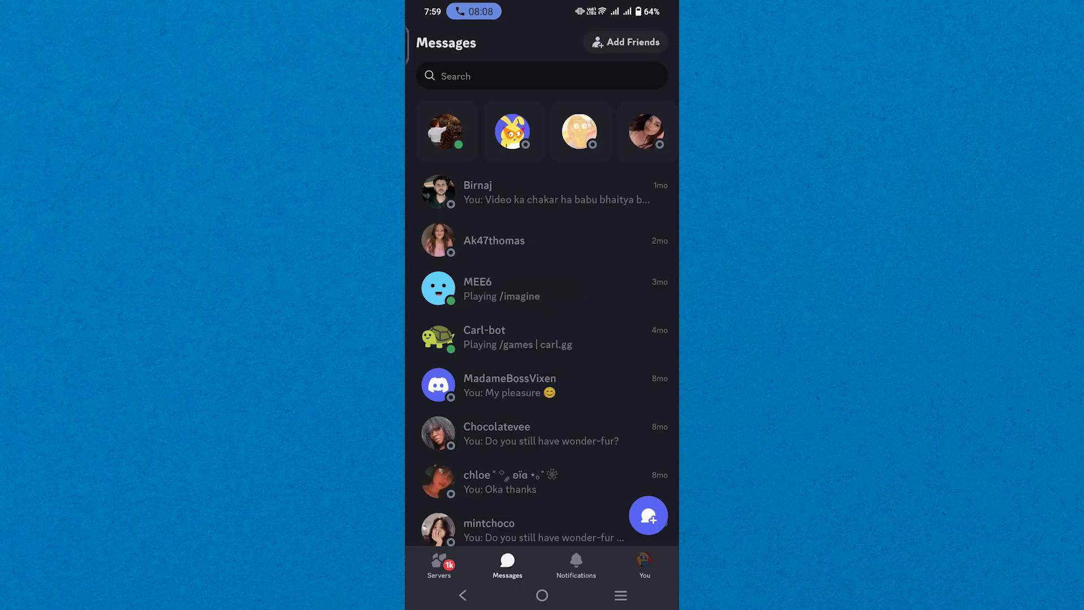
Go to your profile and its settings, reaching the Authorized Apps page.
left_click(643, 565)
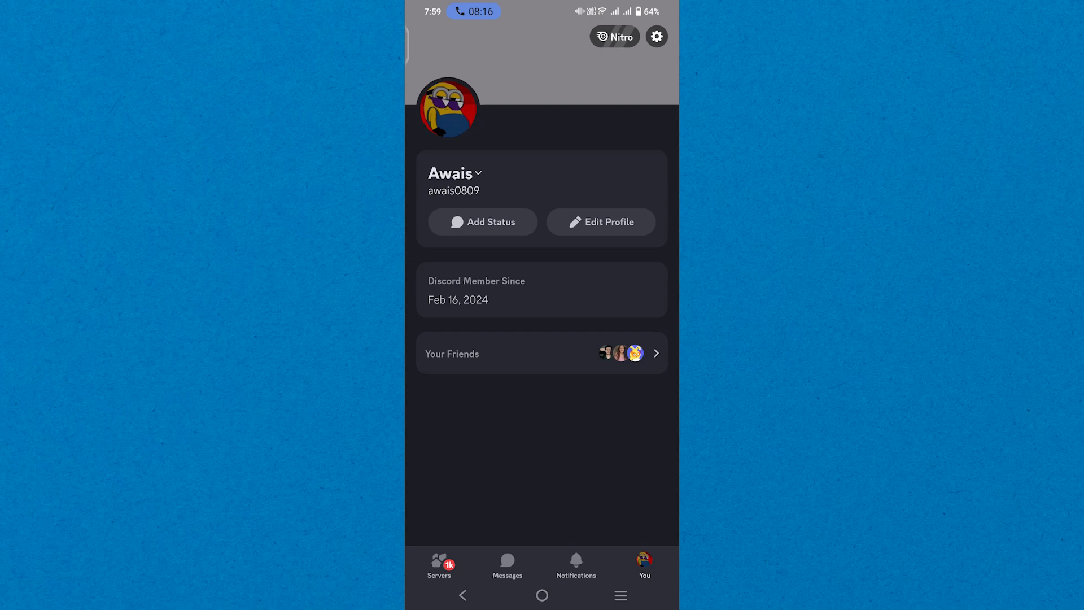
left_click(655, 36)
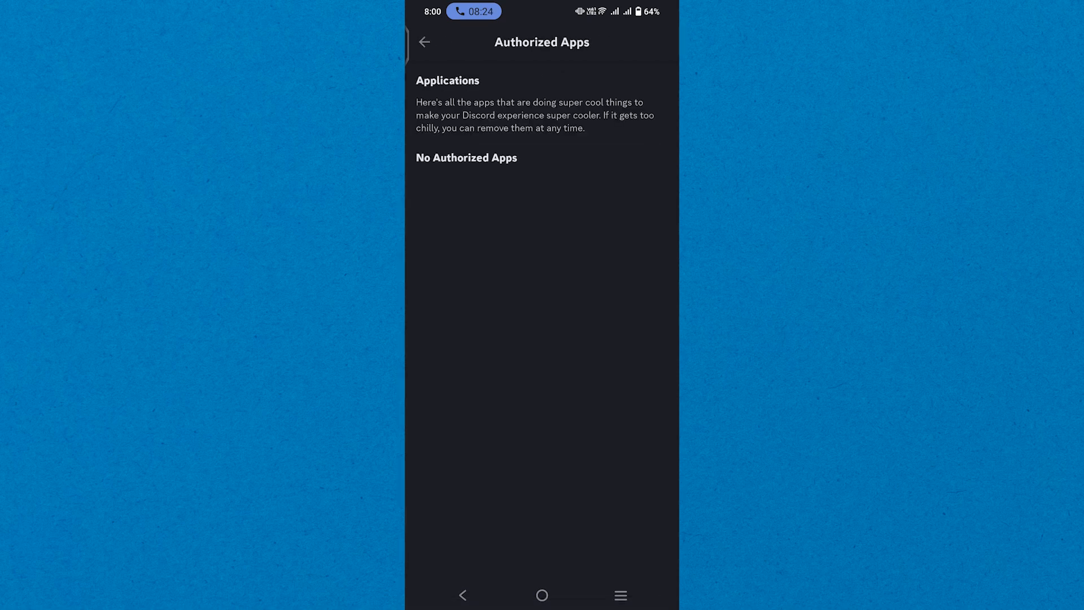
Return to Account settings and begin authenticator-app two-factor setup.
left_click(424, 41)
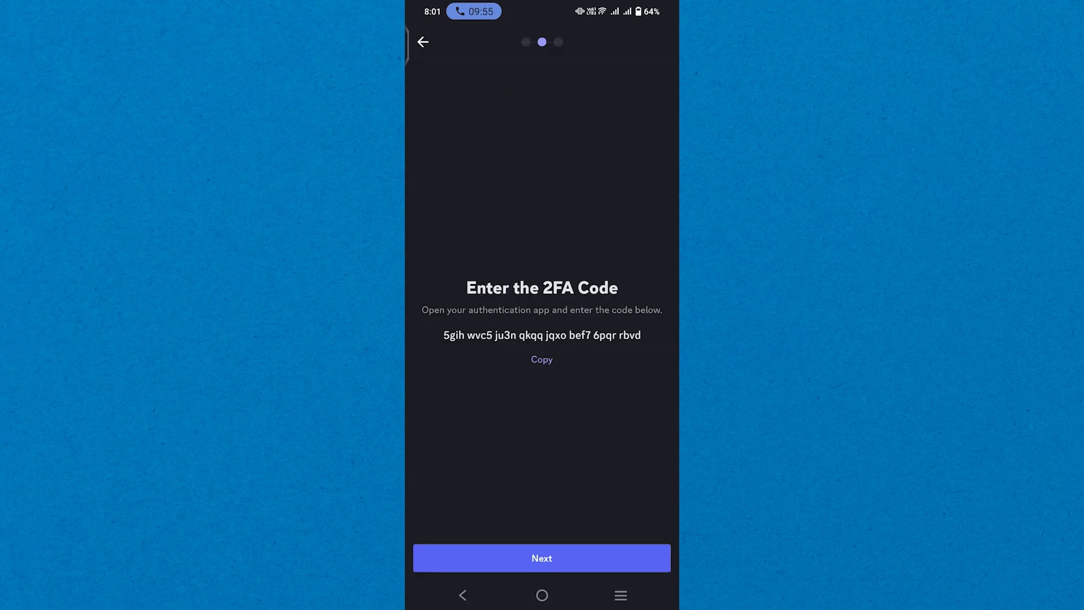
Enter the authenticator app's code and submit it to activate 2FA.
left_click(541, 557)
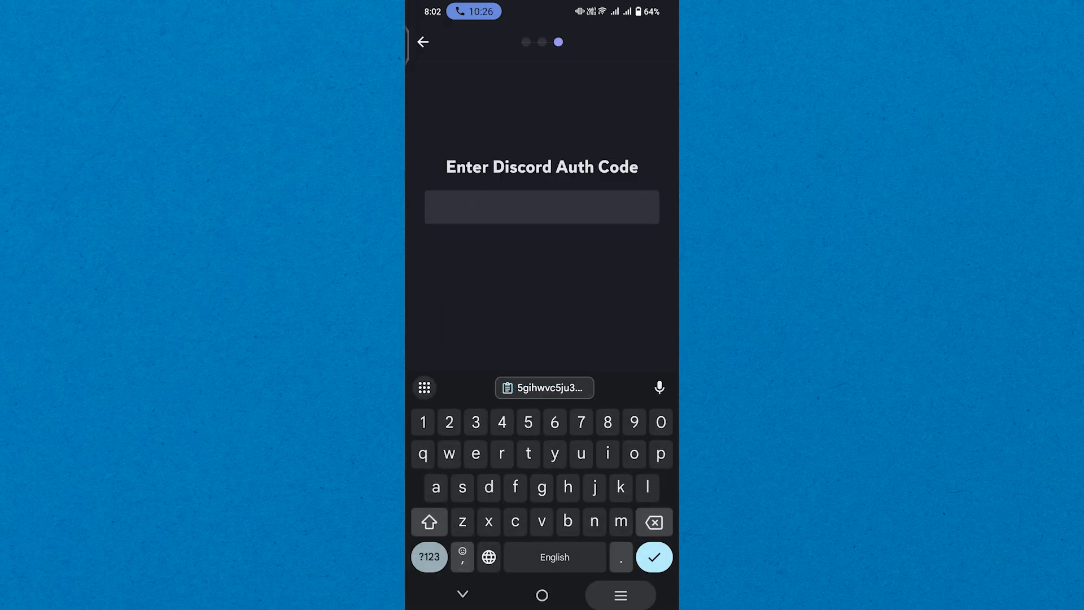
left_click(653, 556)
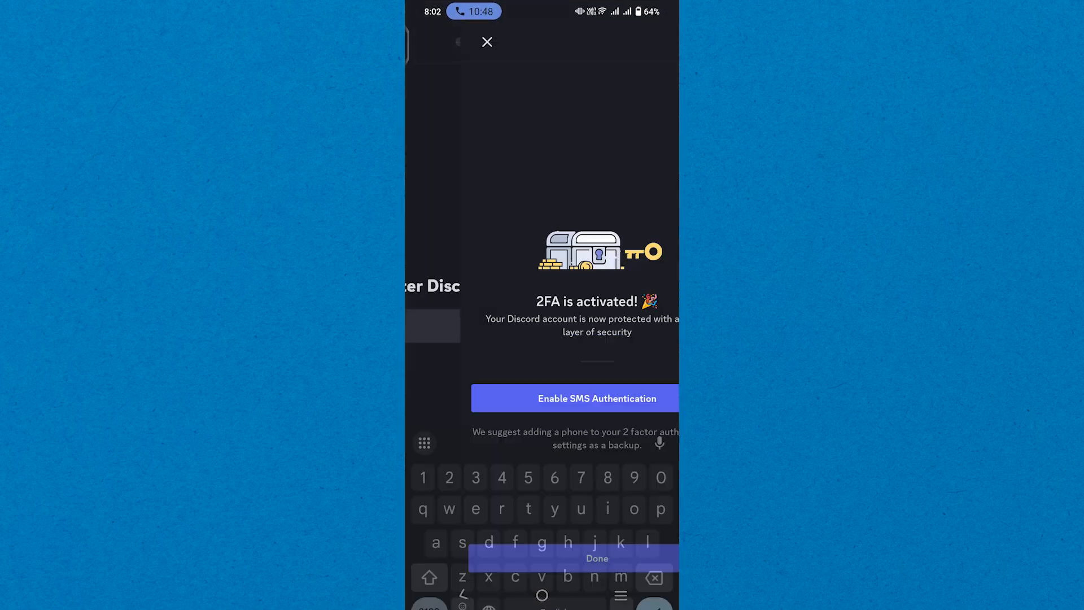
Dismiss the 2FA activated confirmation, returning to Account settings with Multi-Factor options.
left_click(596, 557)
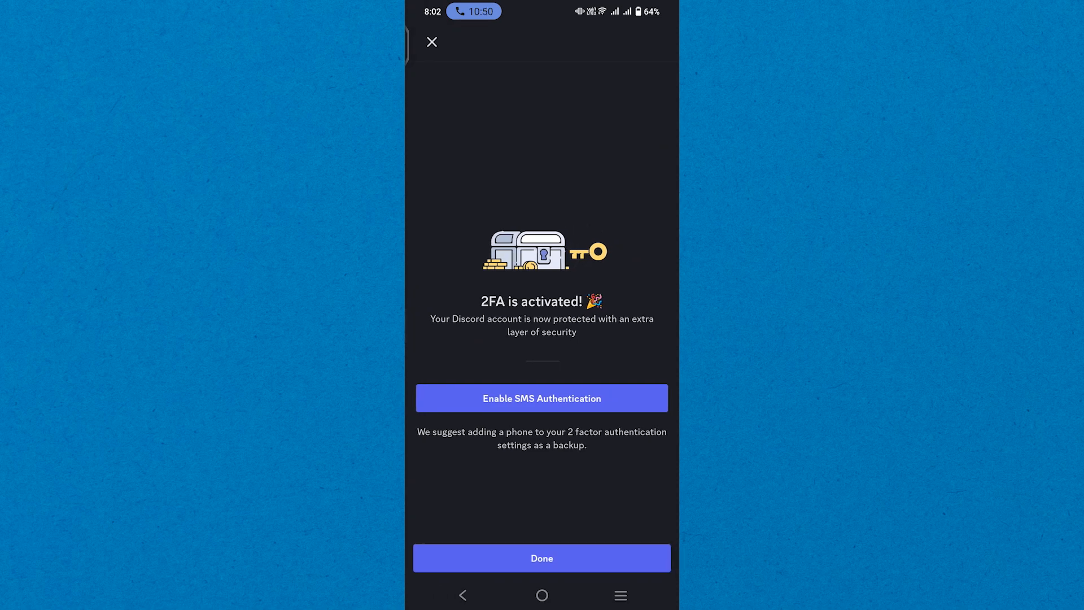
left_click(561, 558)
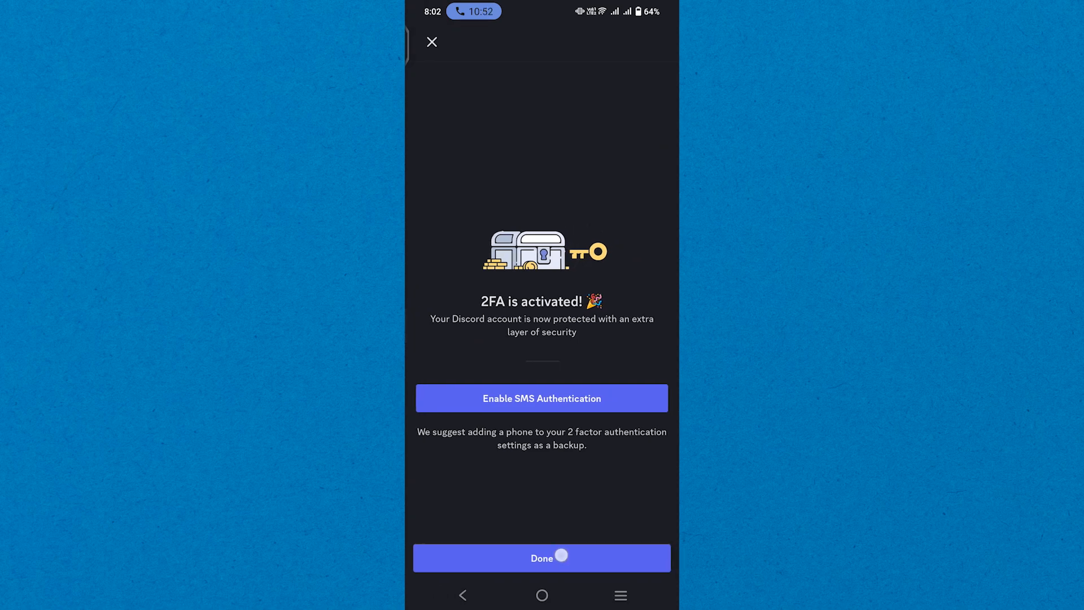
left_click(540, 558)
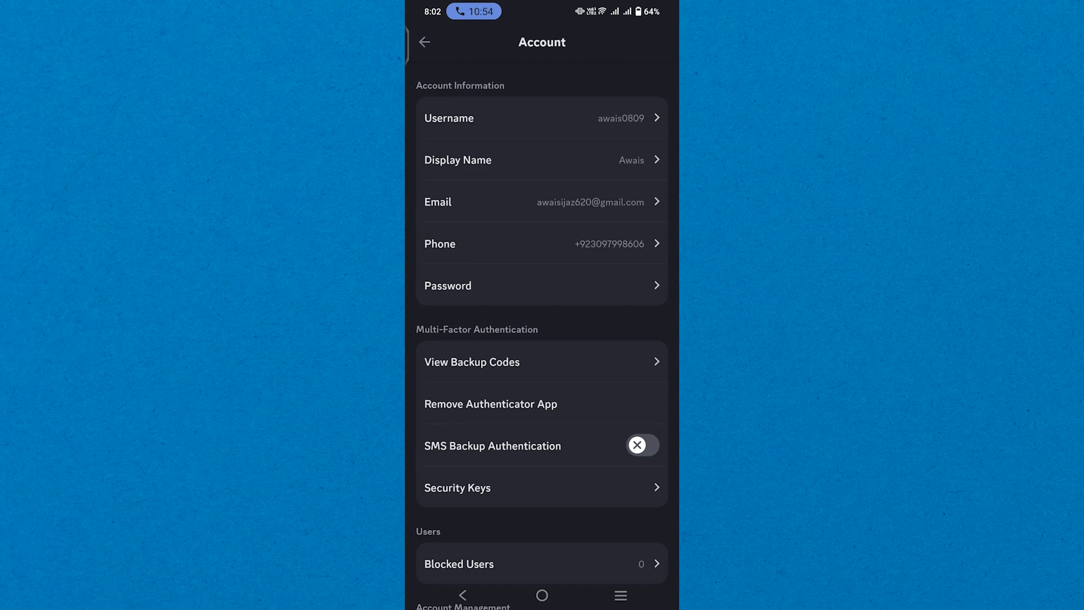